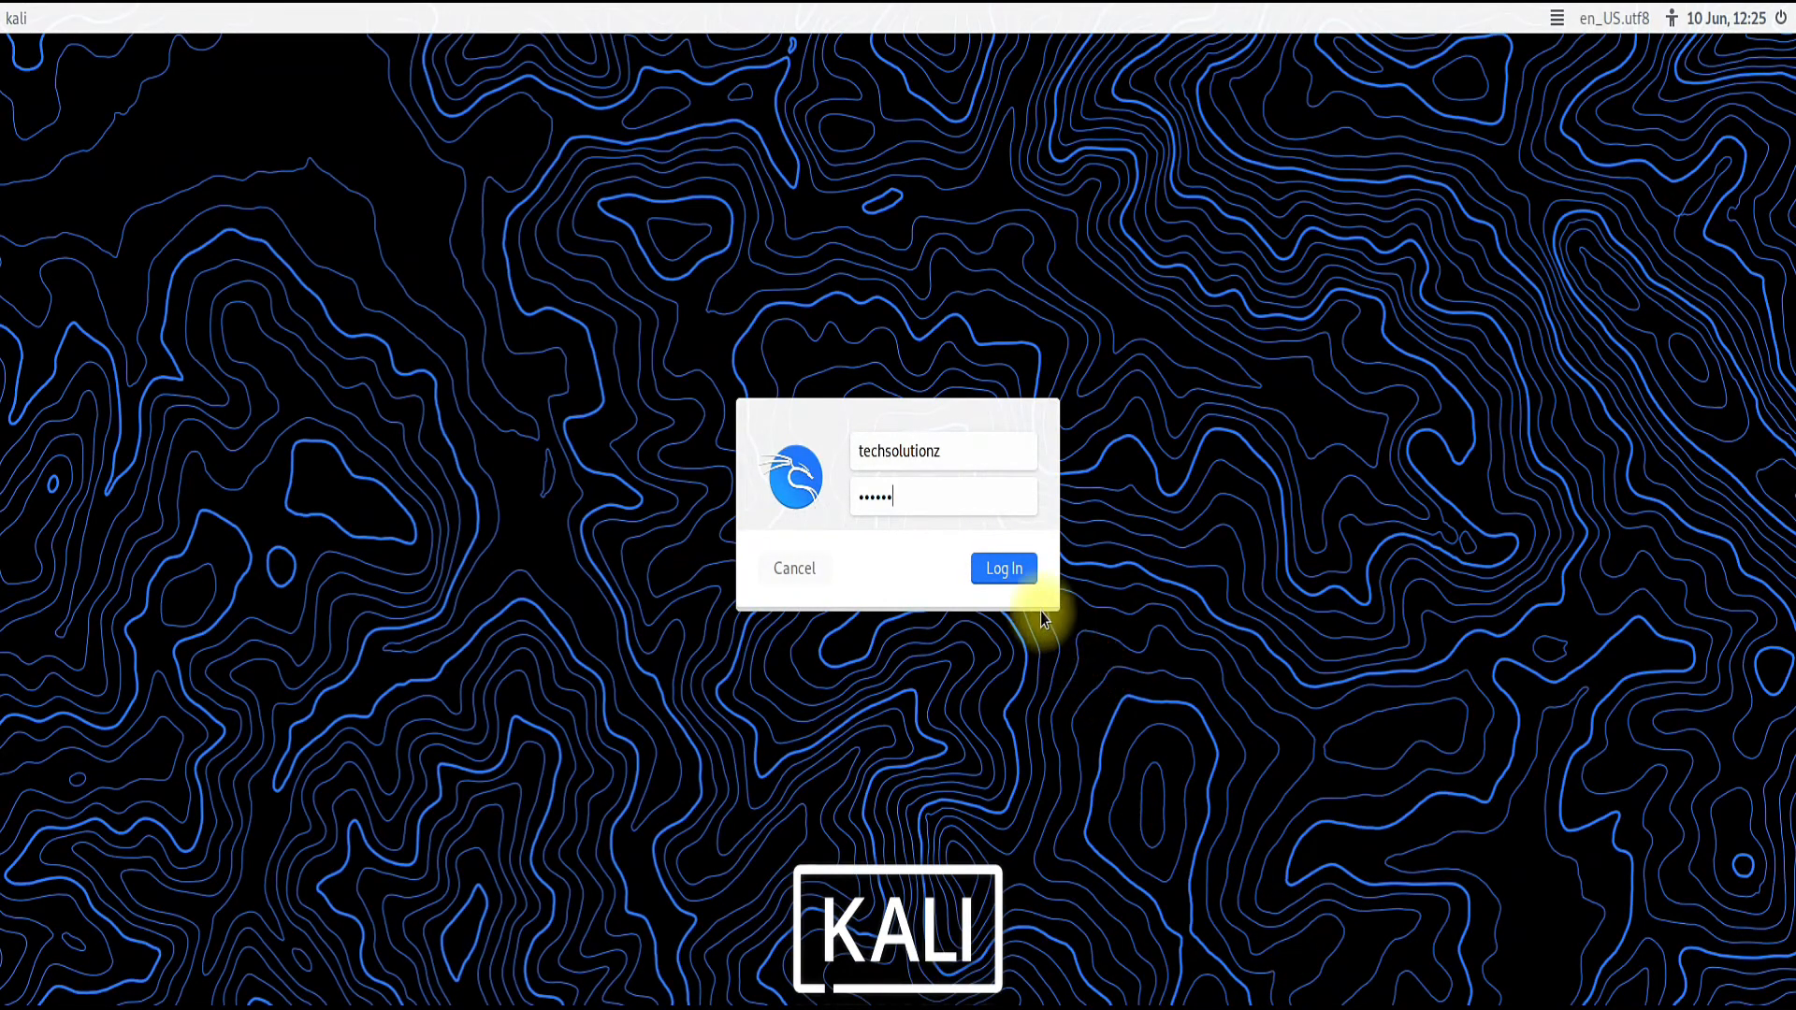
Log in with the account password to reach the Kali desktop
left_click(1003, 569)
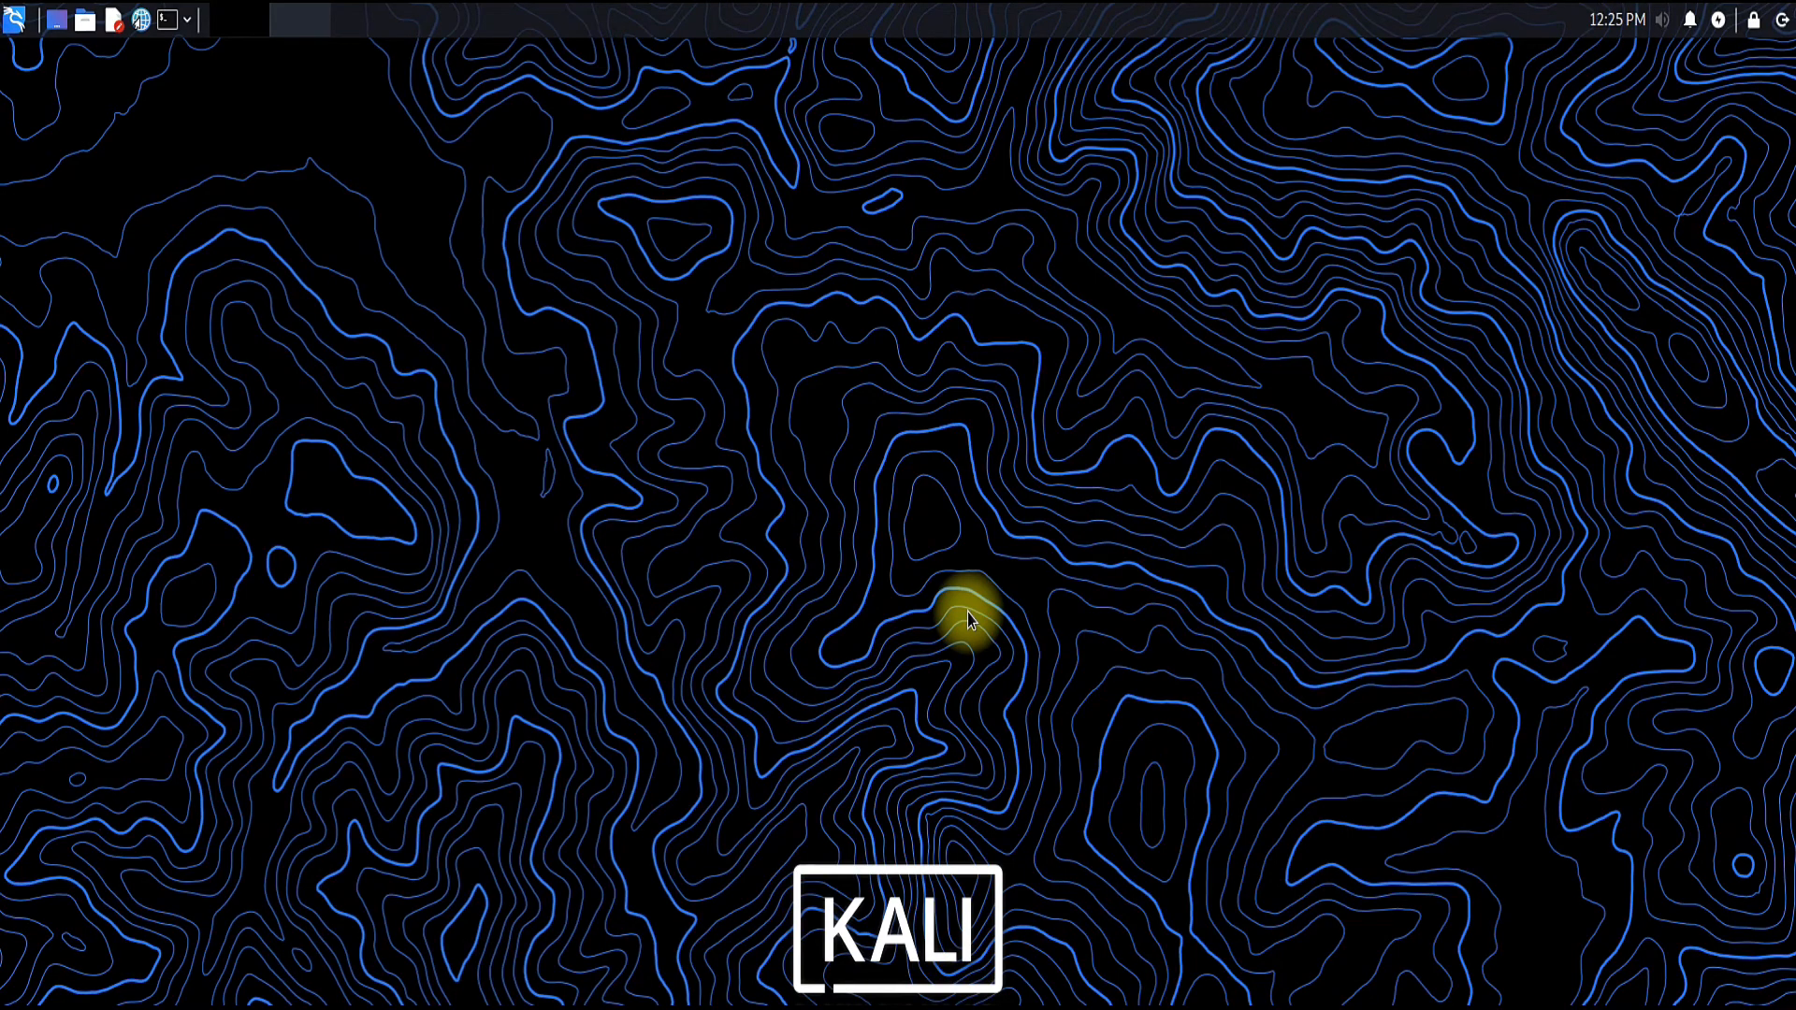
mouse_move(826, 441)
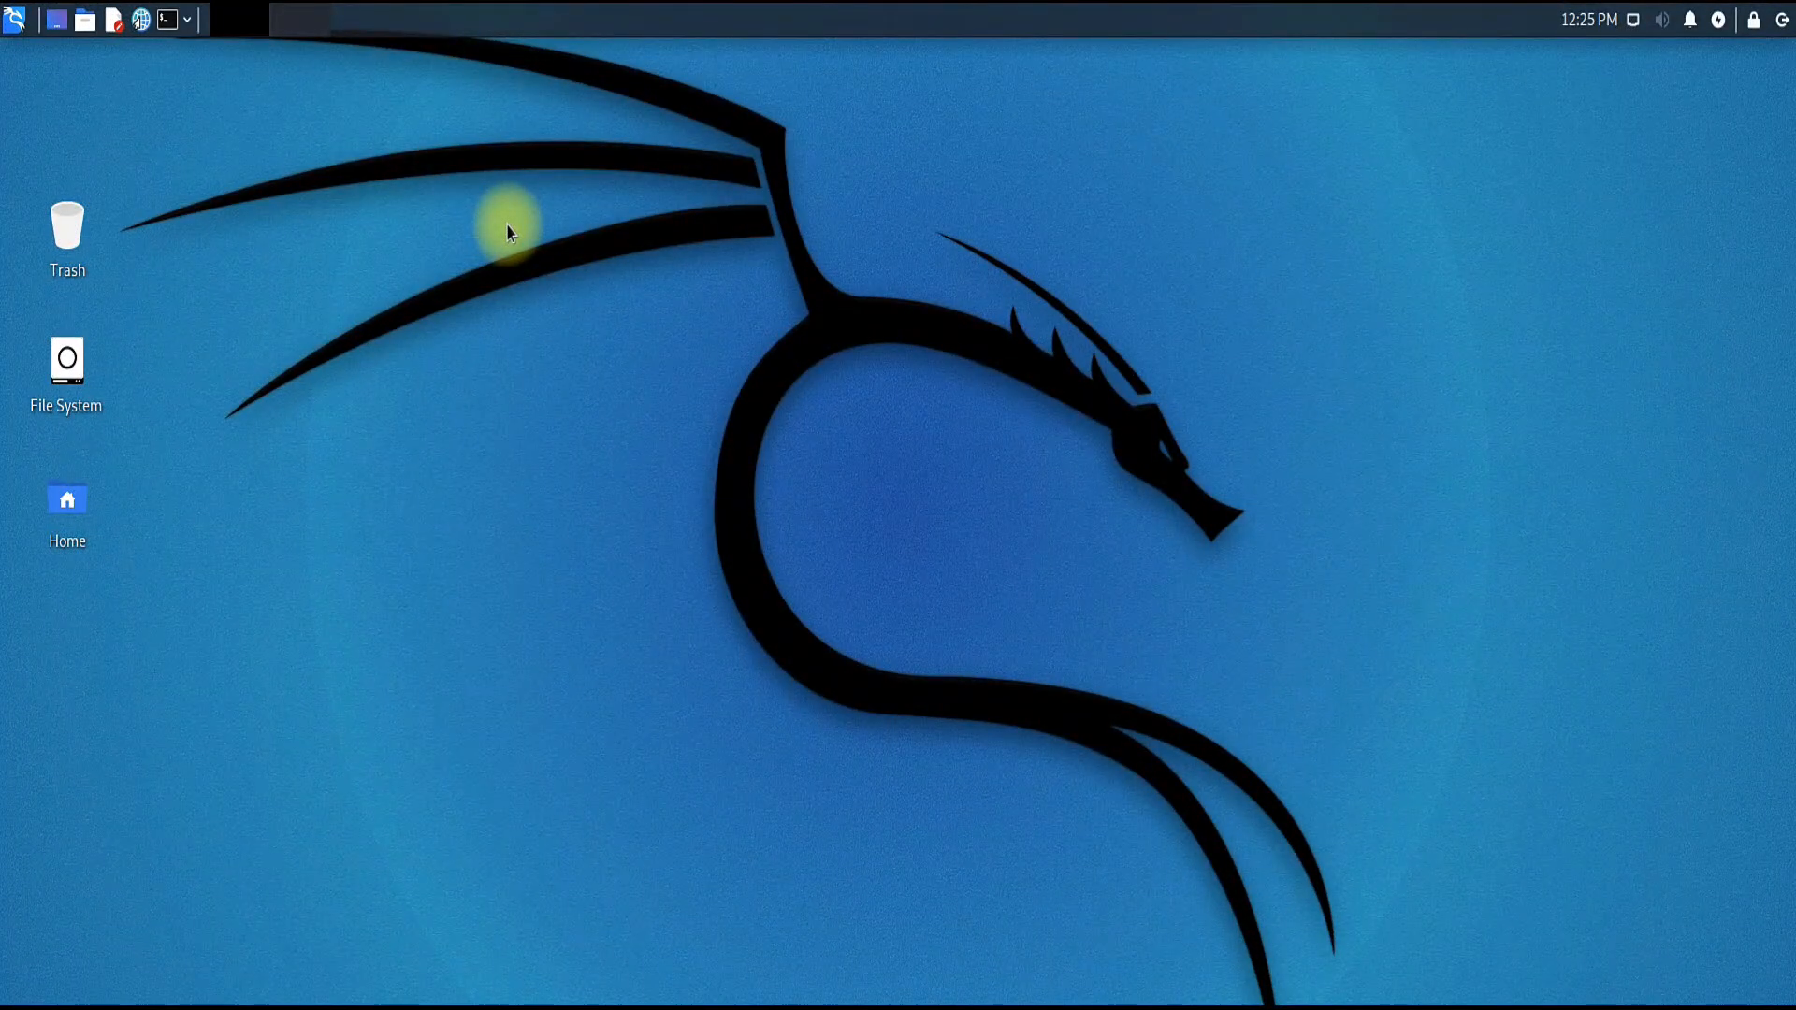
Become root with sudo su, start an apt install teamviewer command, then clear the terminal
left_click(164, 18)
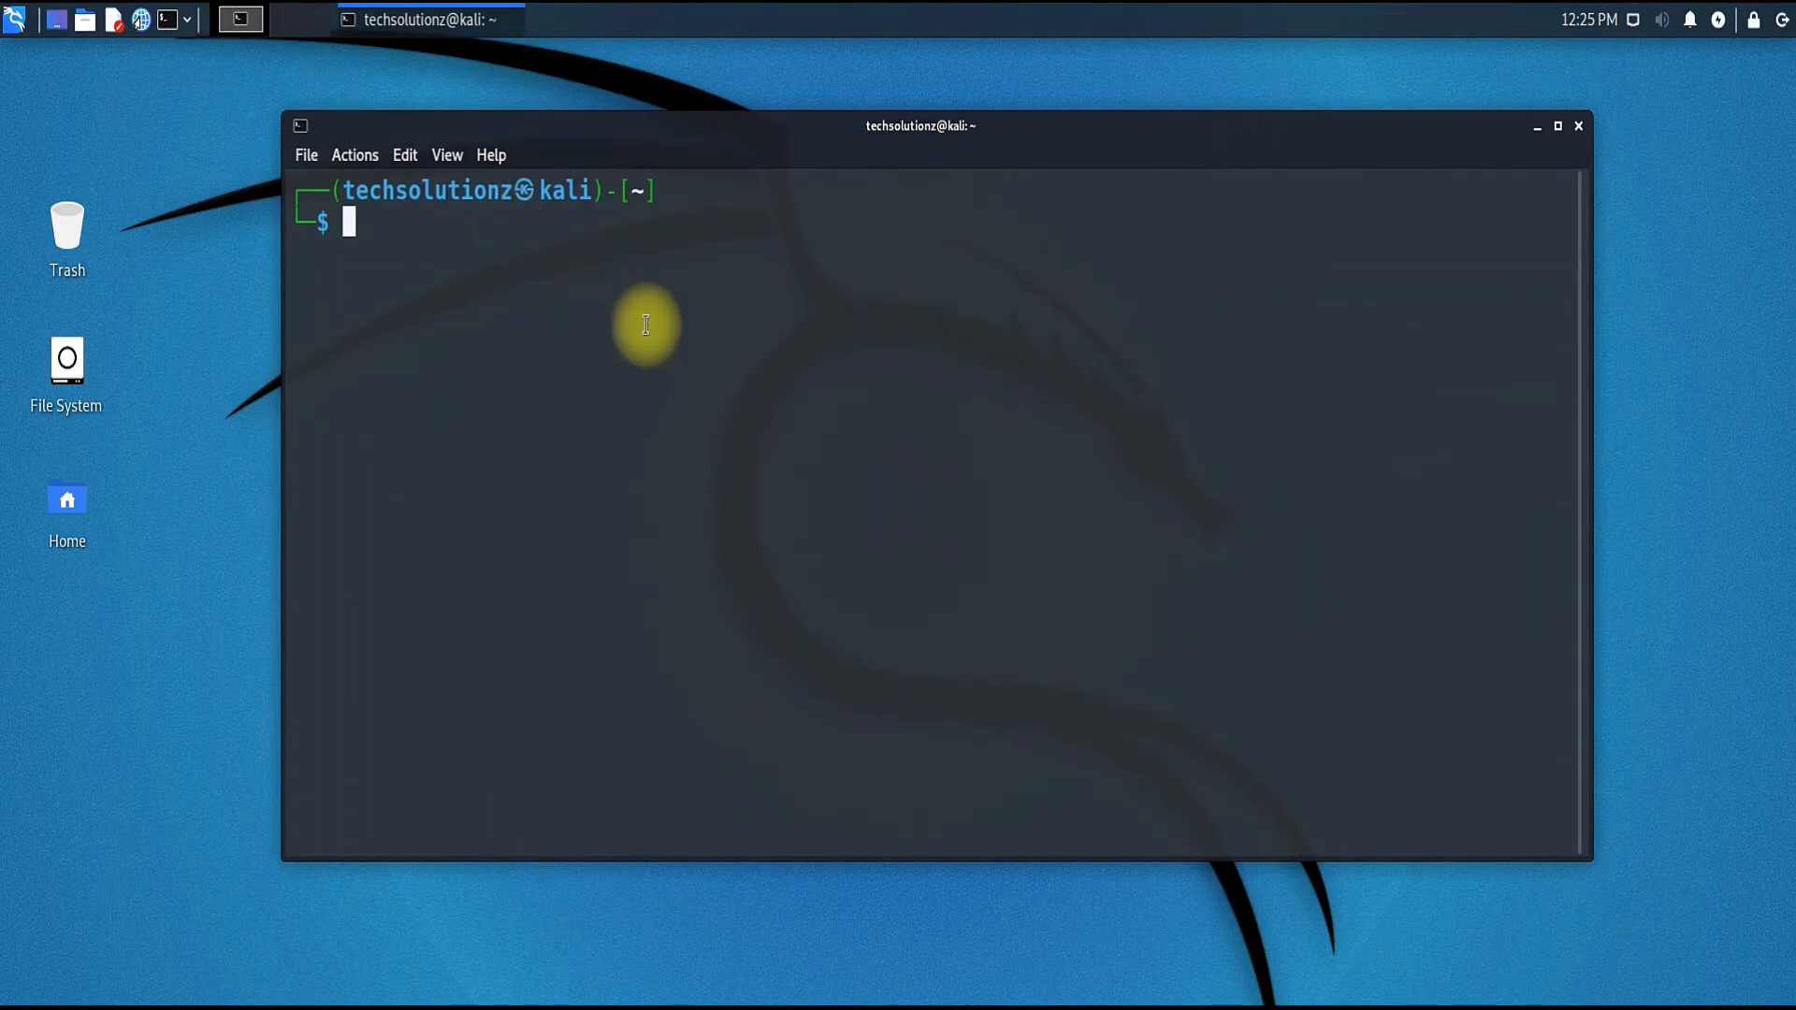
type("sudo su")
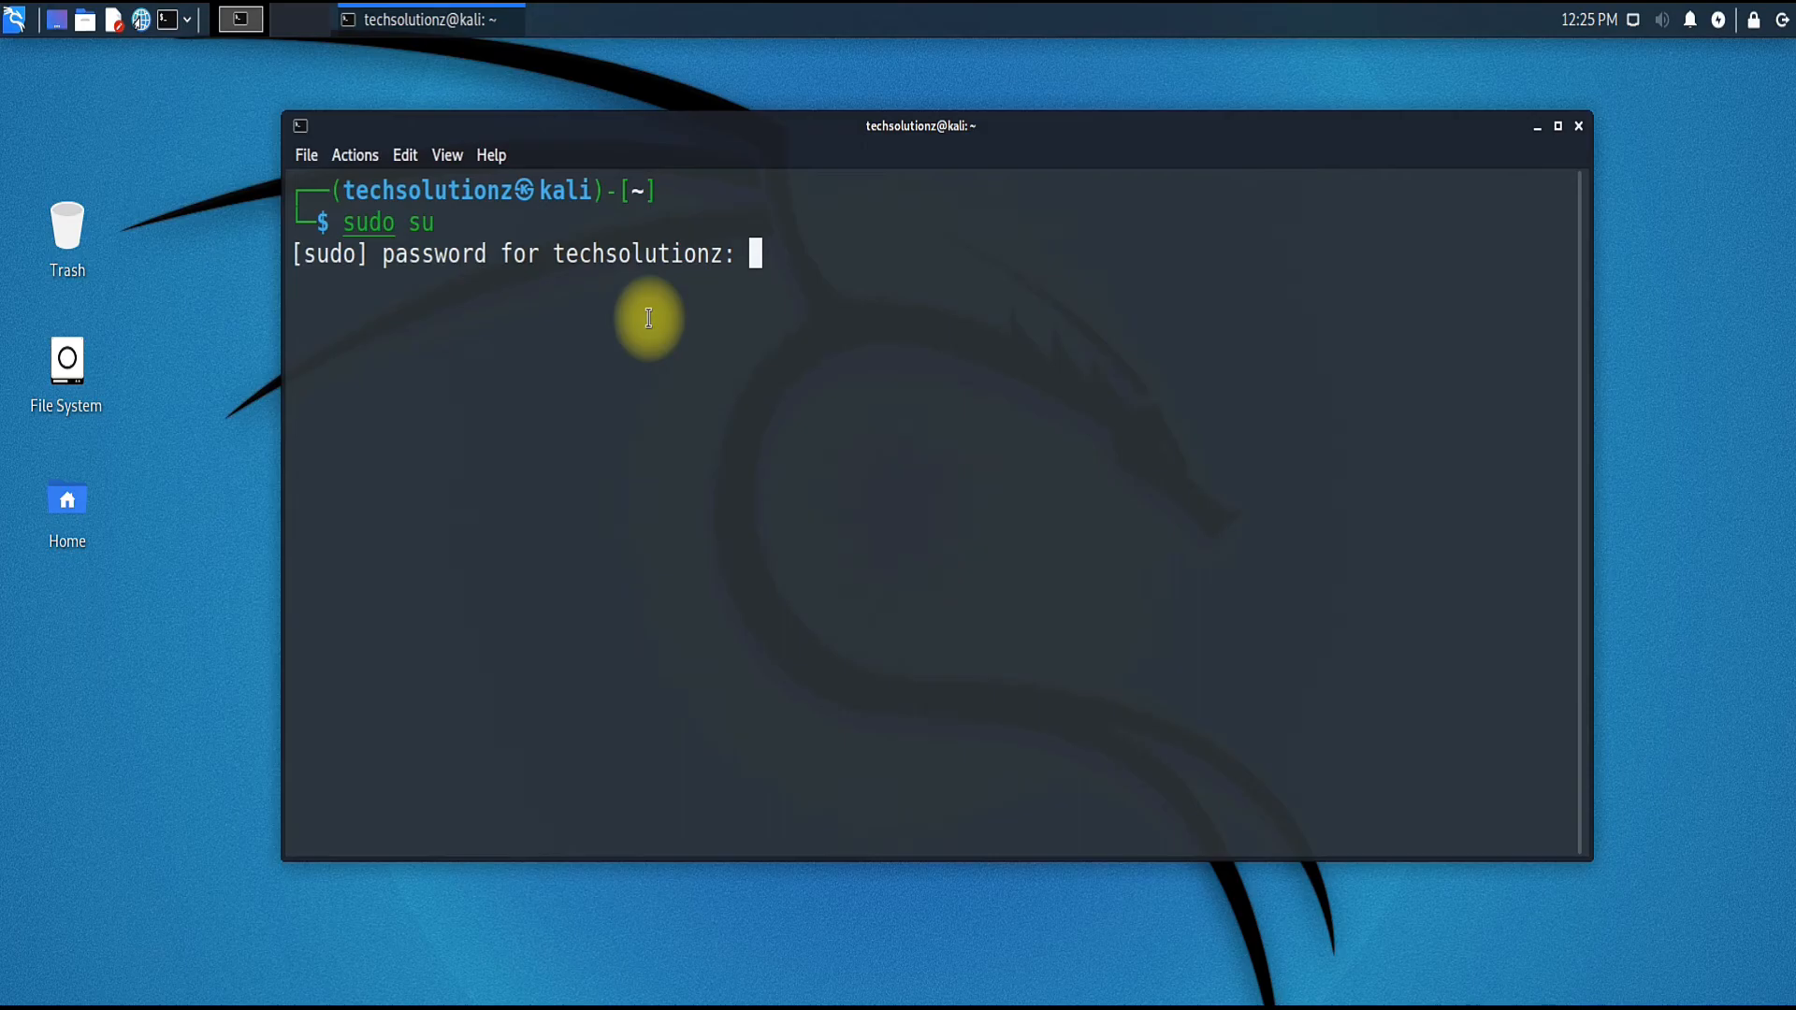
key("Return")
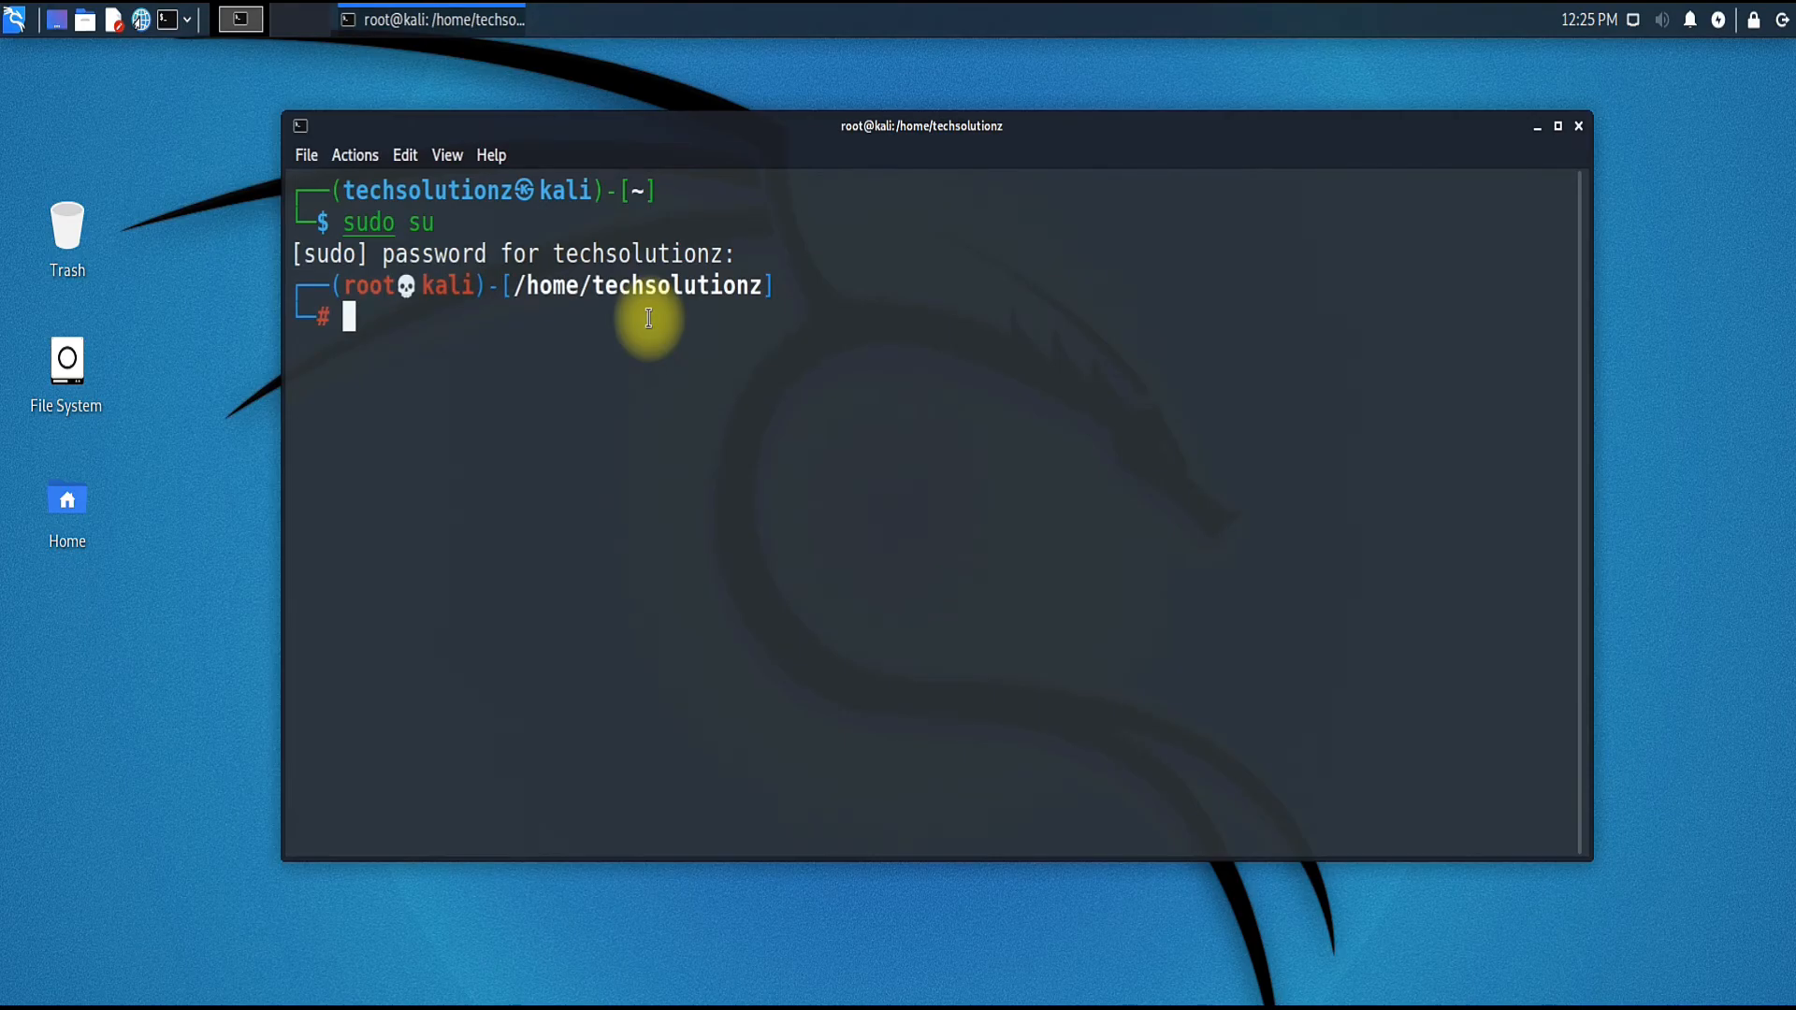
type("sudo apt install teamviewer")
type("sudo apt update")
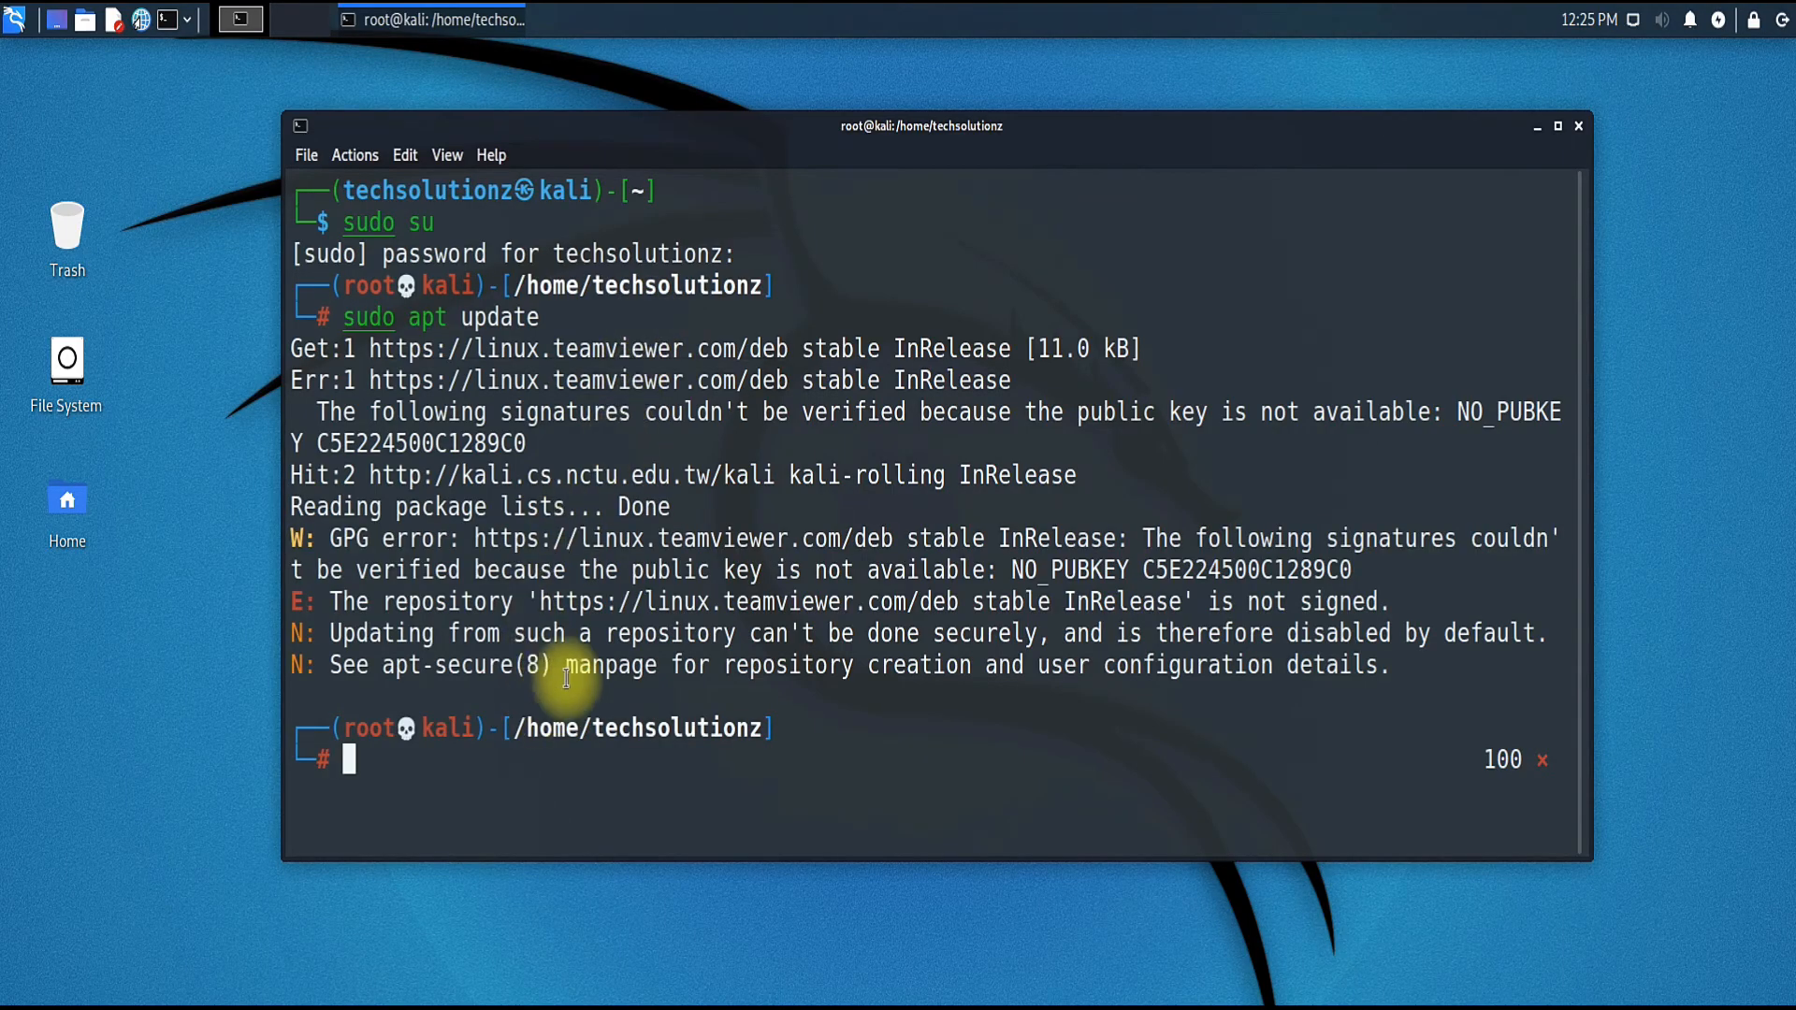
type("clear")
type("sudo apt inst")
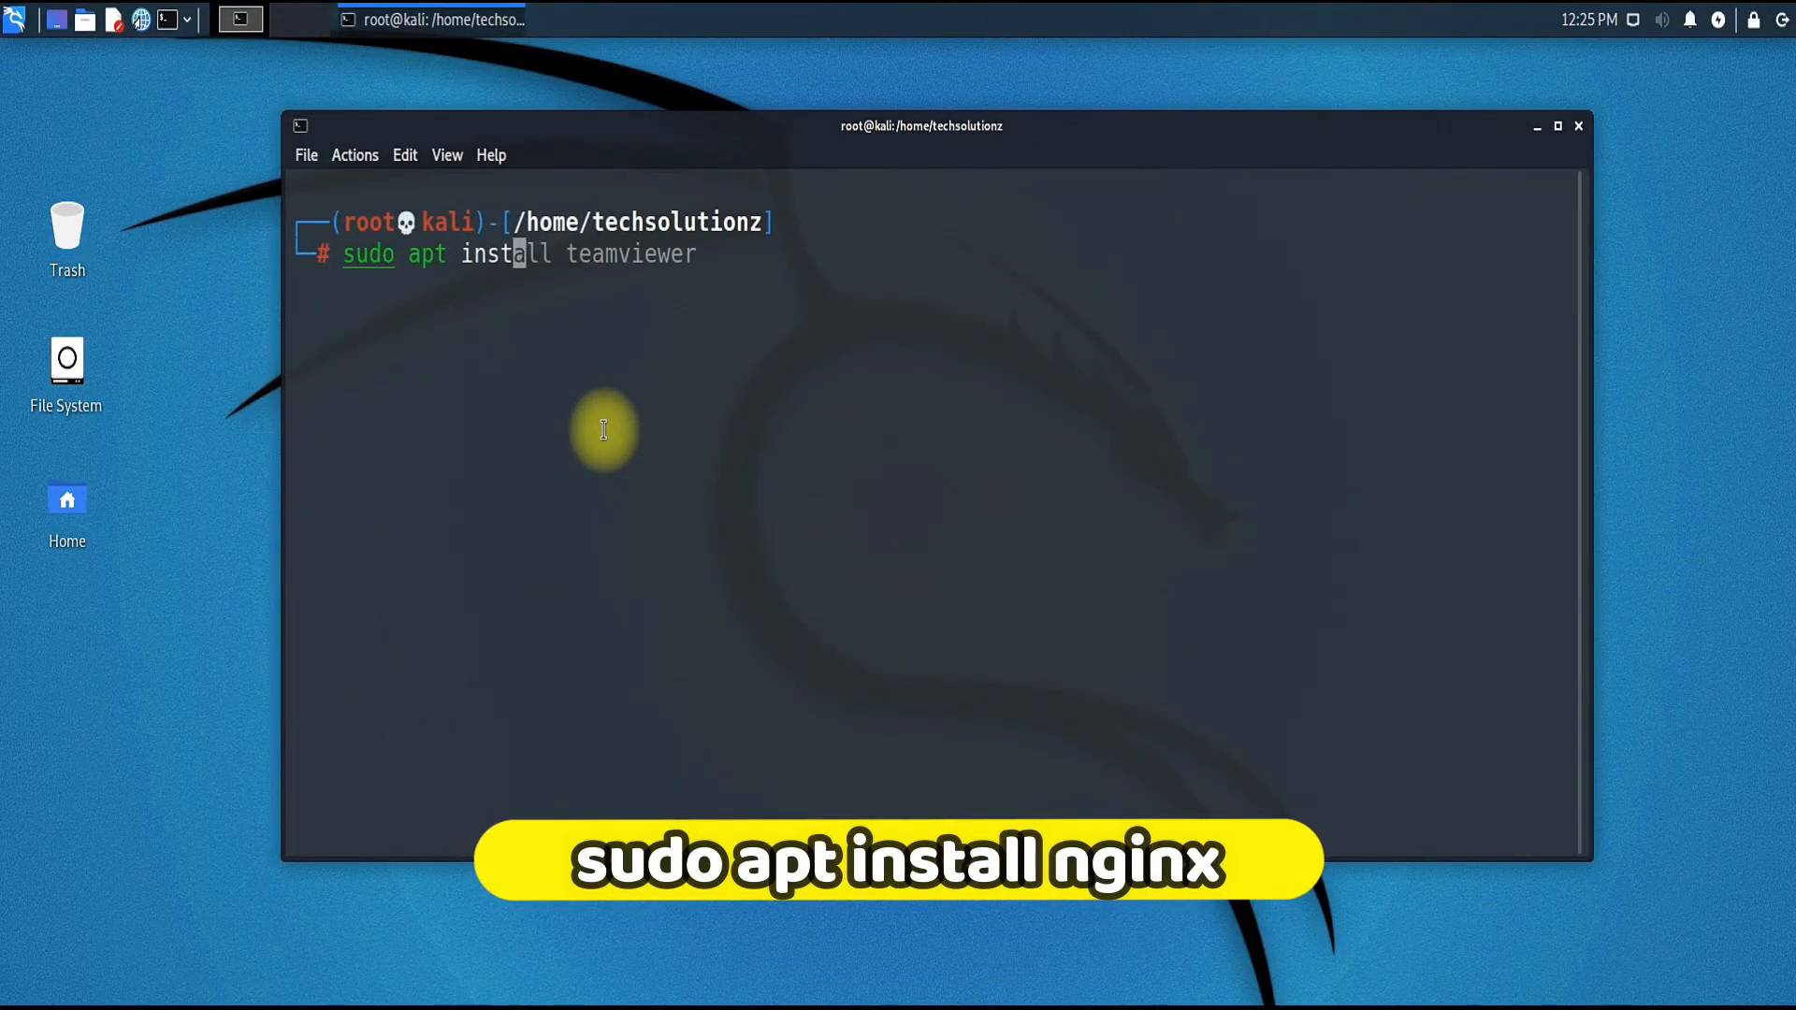
Install nginx via apt answering Y, then leave the root shell with exit
type("nginx")
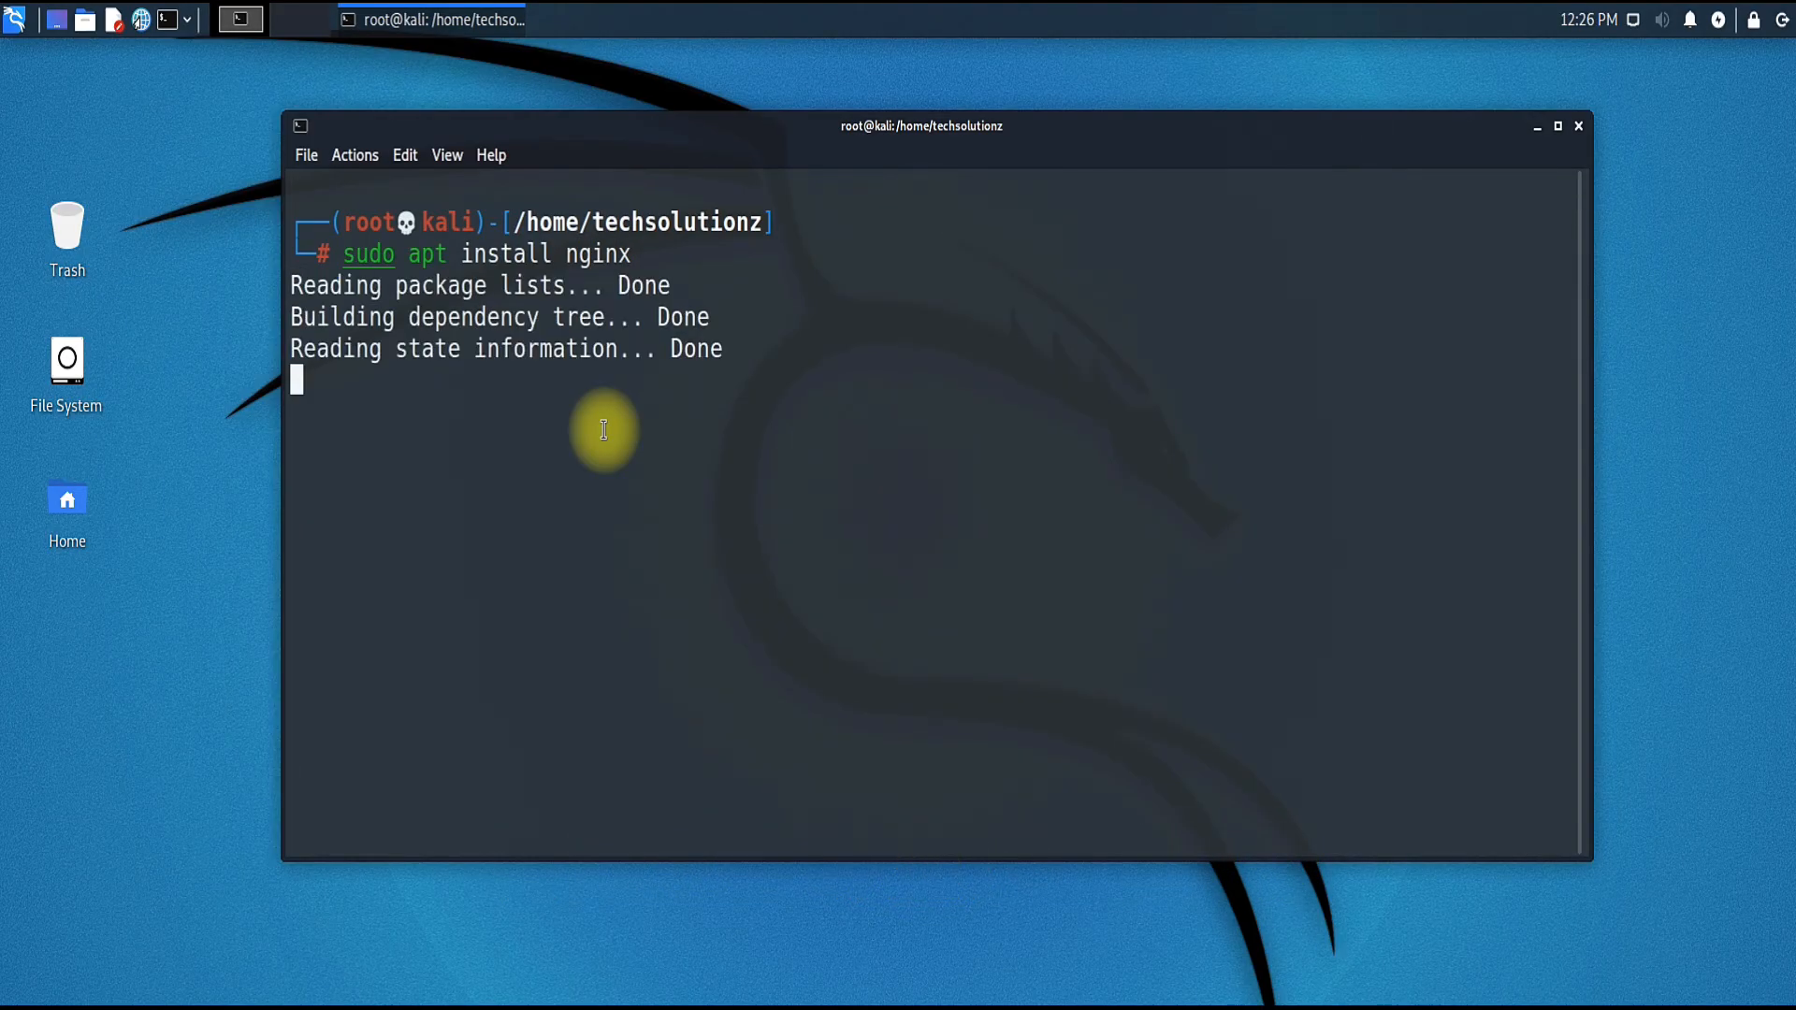
type("Y")
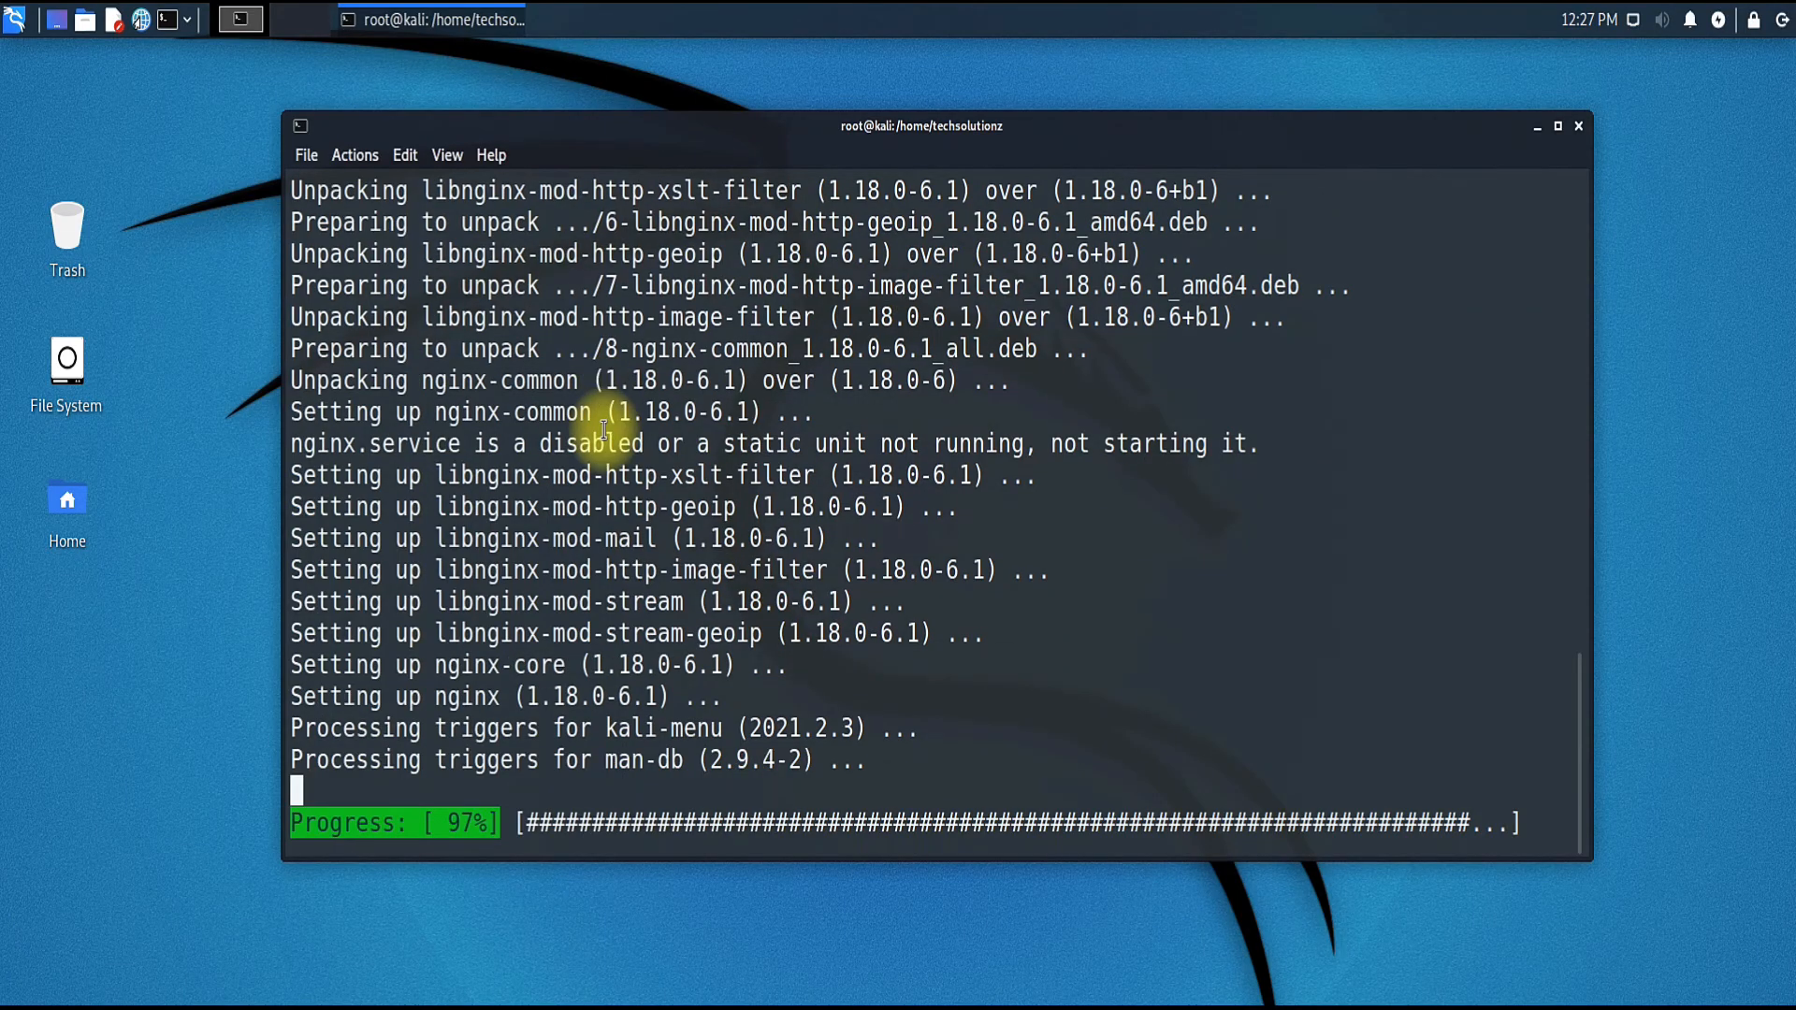
type("exit")
type("curl http://127.0.0.1")
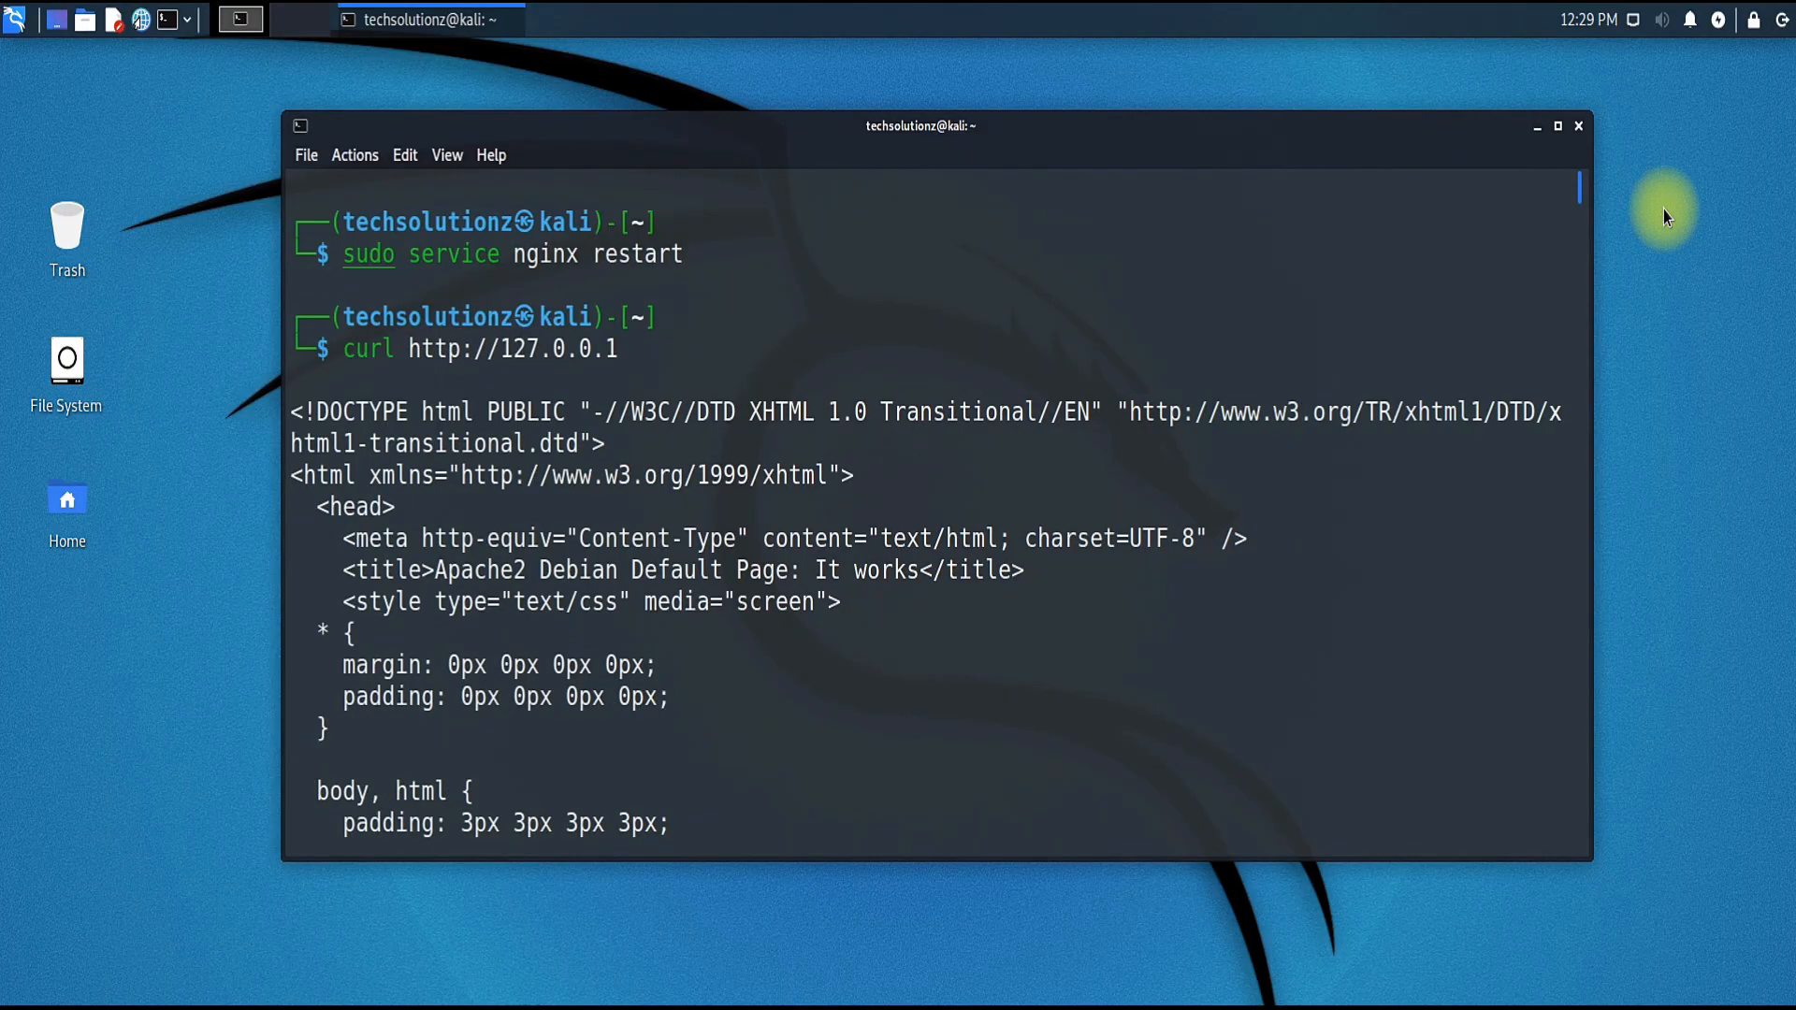
Restart the nginx service, scroll the curl localhost output, and begin a sudo nano command
scroll("down", 3)
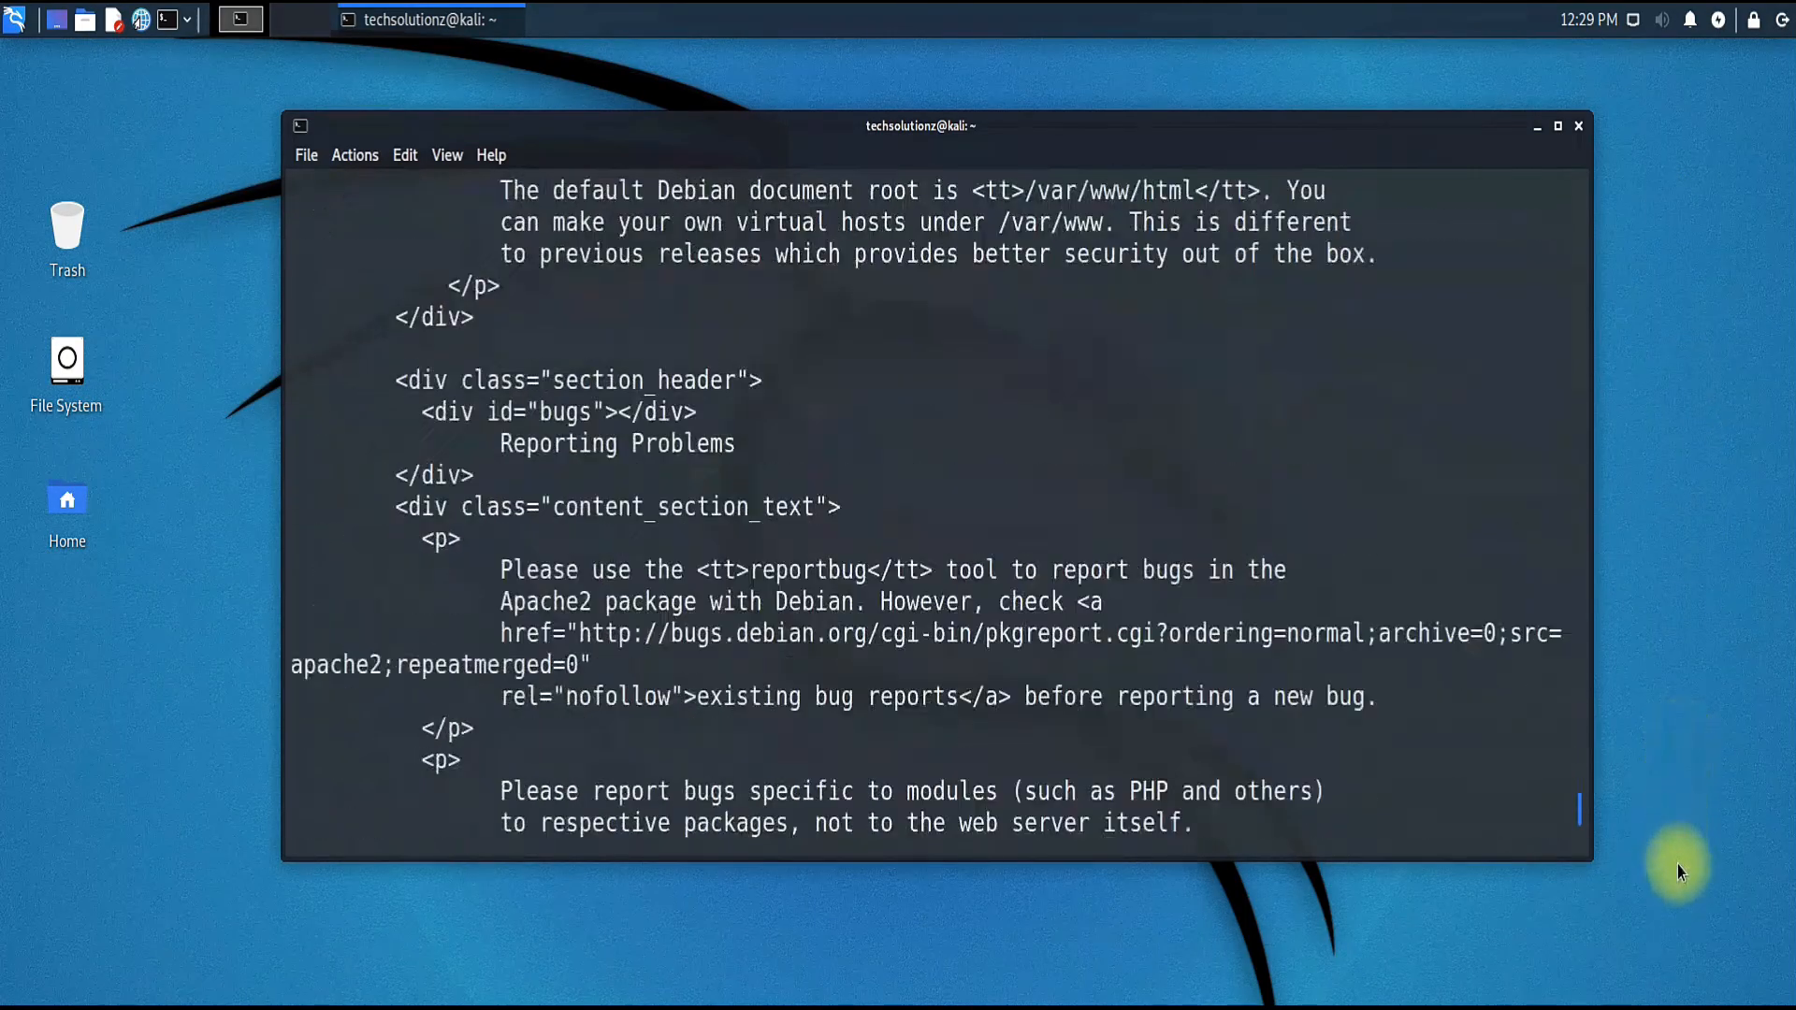
type("sudo service nginx restart")
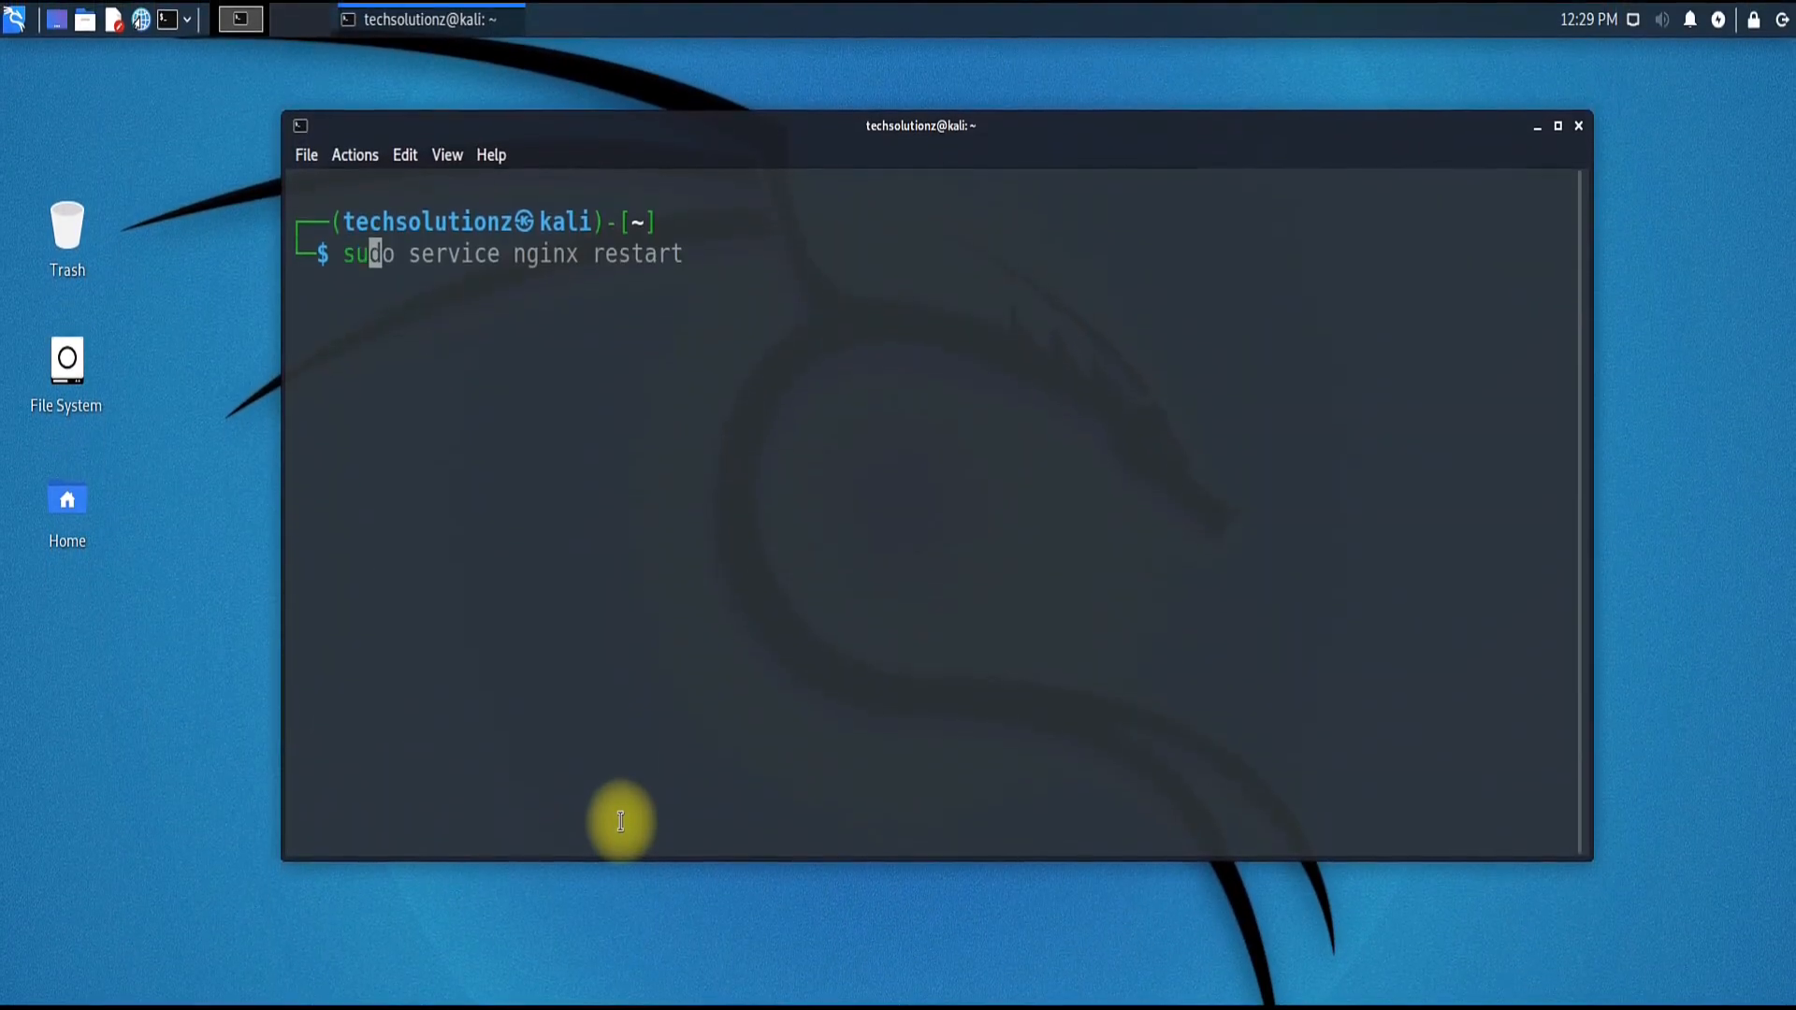
type("sudo nano")
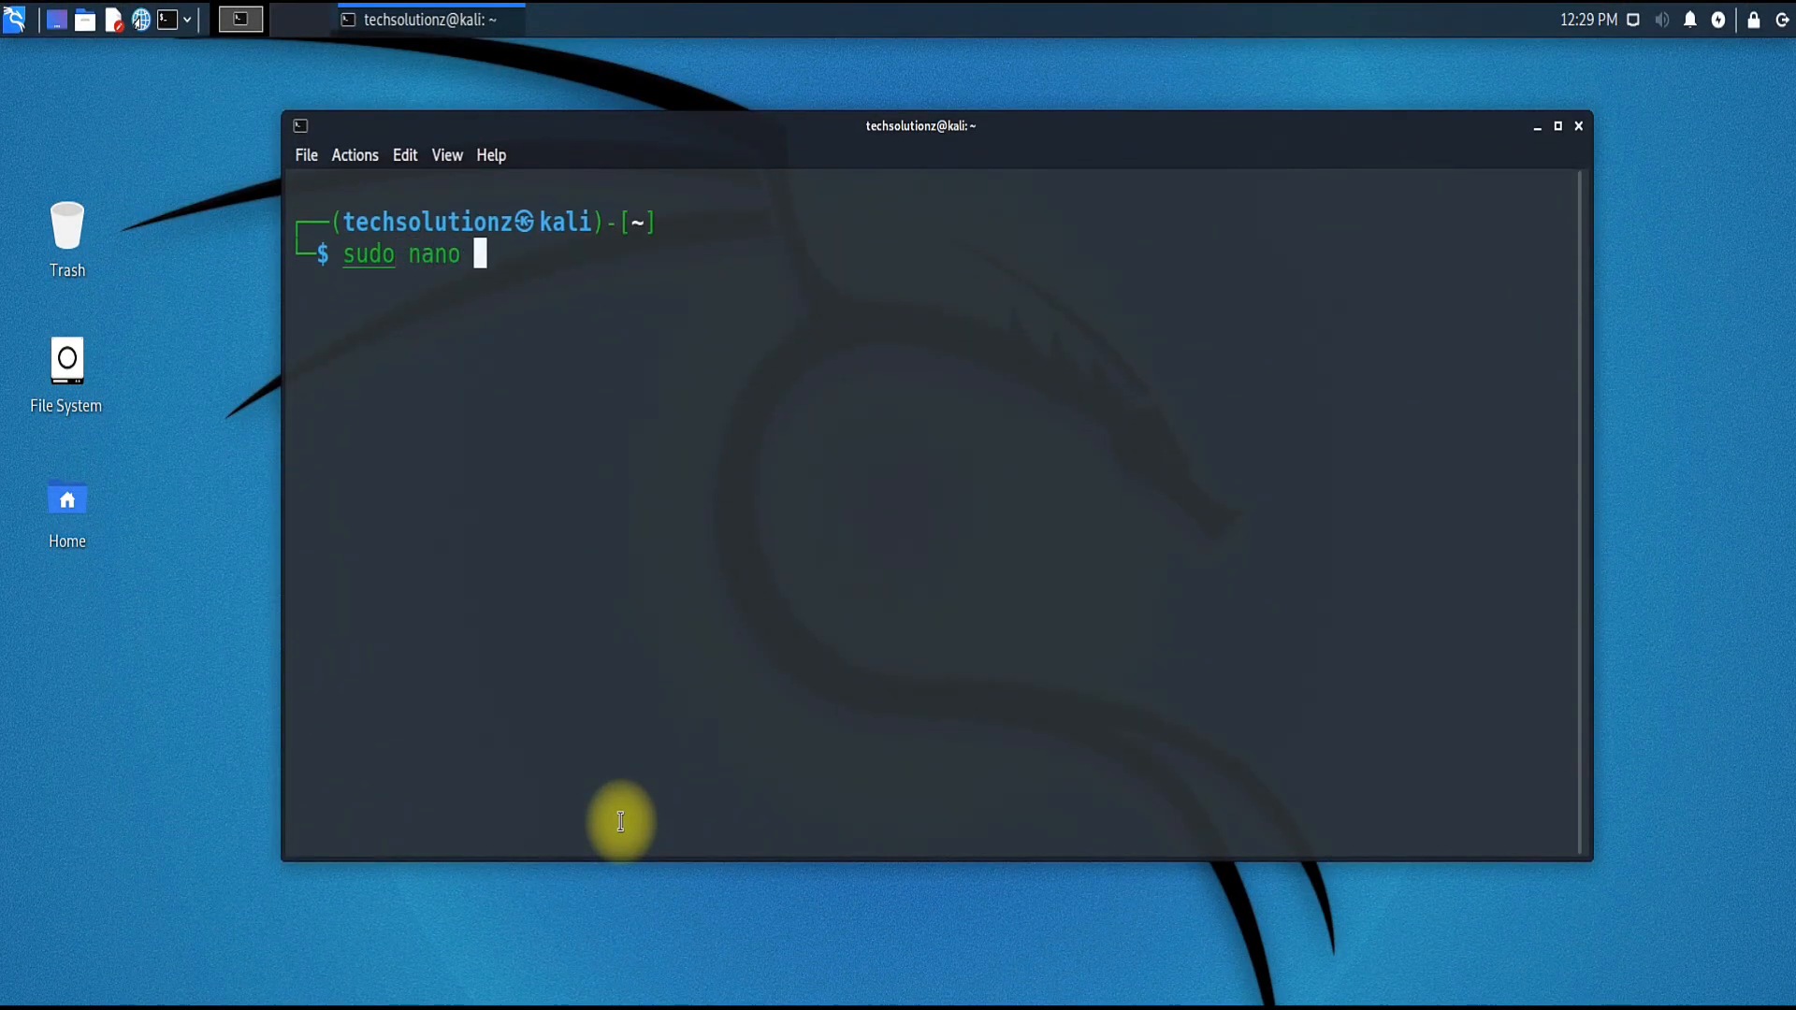